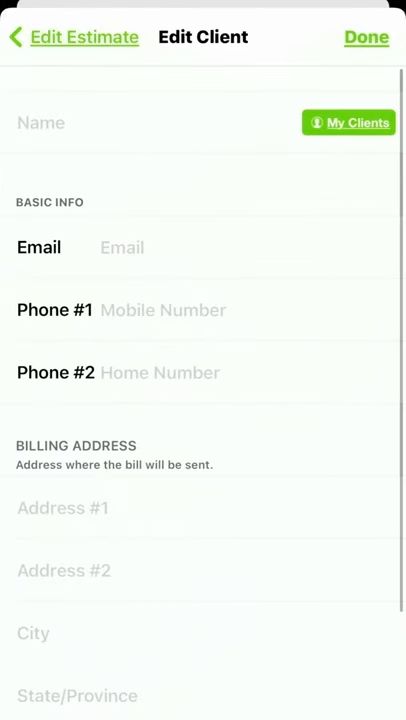
Enter John Smith as the client name with a partial email, then bring up the saved-clients choice.
{"action": "type", "text": "John Smith"}
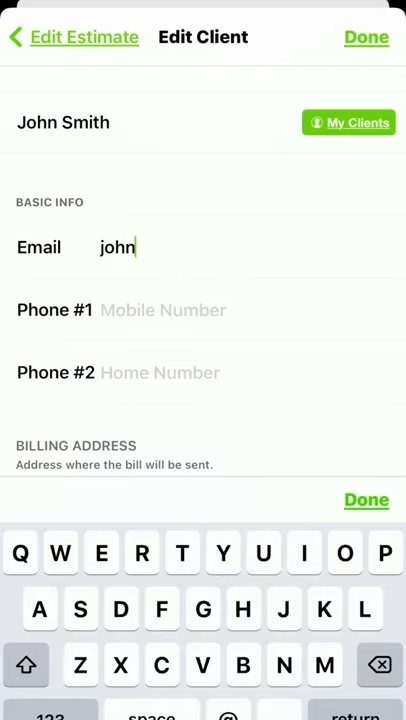
{"action": "type", "text": "sm"}
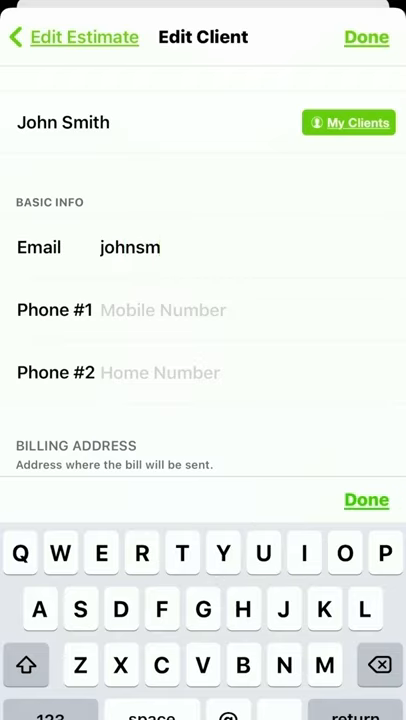
{"action": "left_click", "coordinate": [348, 122]}
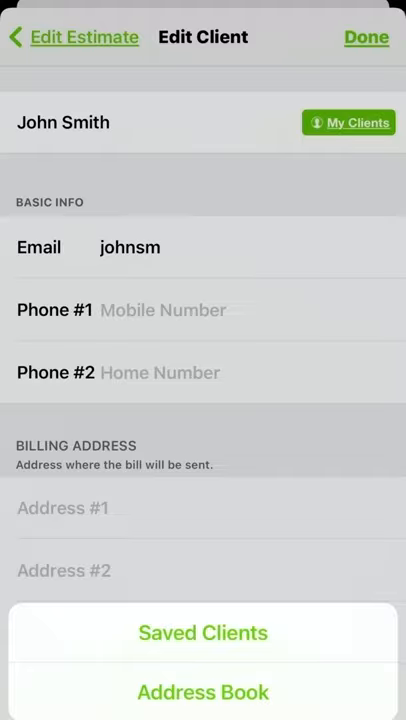
Attach the saved client John Smith to the estimate from the Saved Clients list.
{"action": "left_click", "coordinate": [204, 632]}
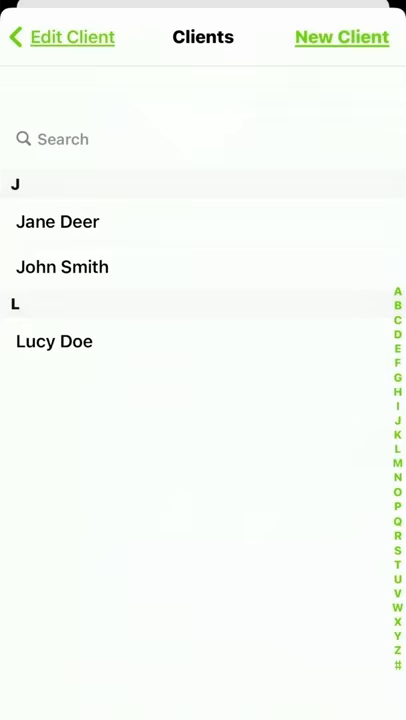
{"action": "left_click", "coordinate": [62, 266]}
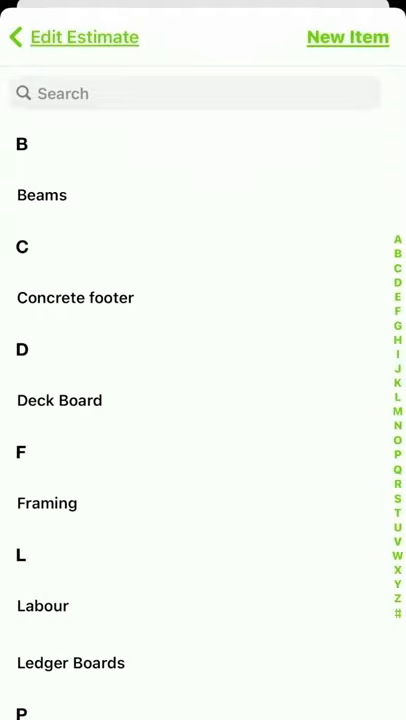
Create a Post installation item for pine wood posts, quantity 10 at rate 120, and save it.
{"action": "left_click", "coordinate": [348, 36]}
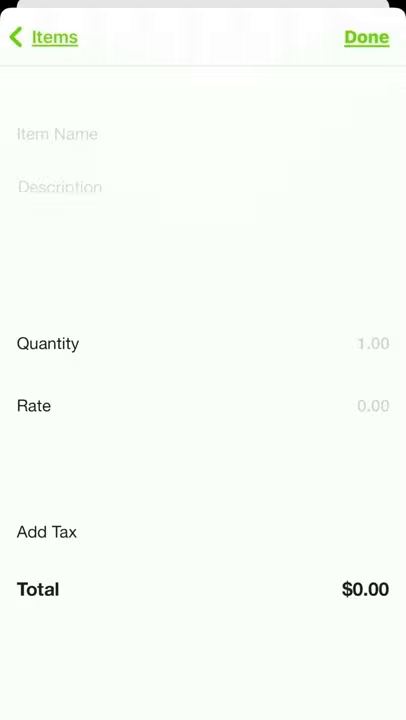
{"action": "type", "text": "Post installa"}
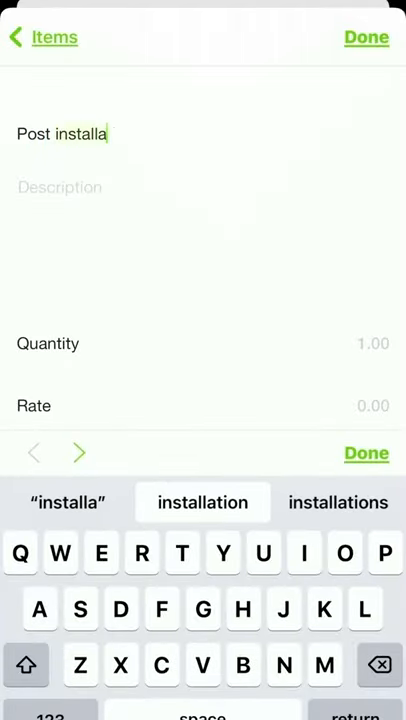
{"action": "left_click", "coordinate": [202, 502]}
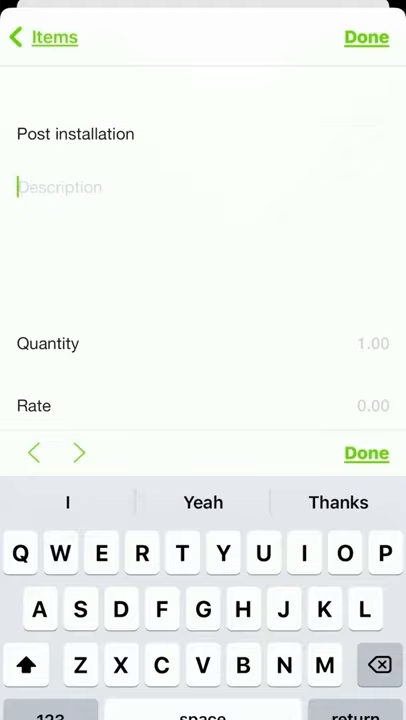
{"action": "type", "text": "Pine wood post installation"}
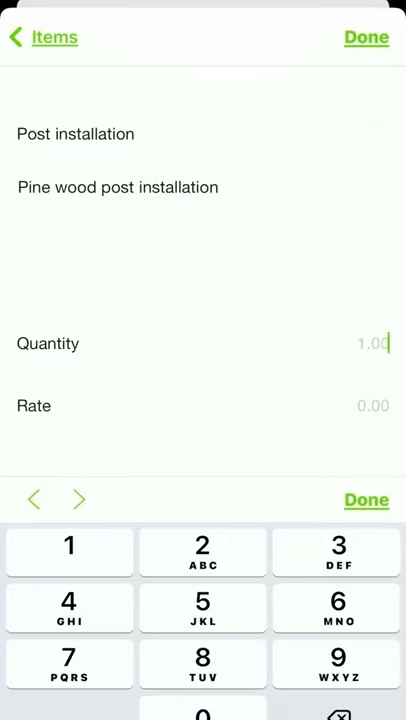
{"action": "left_click", "coordinate": [78, 500]}
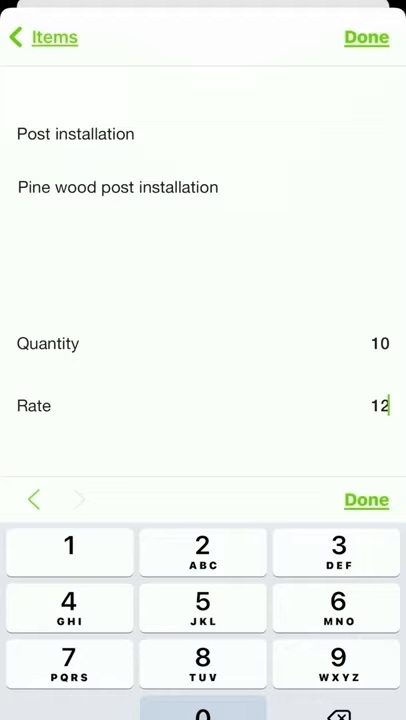
{"action": "left_click", "coordinate": [366, 500]}
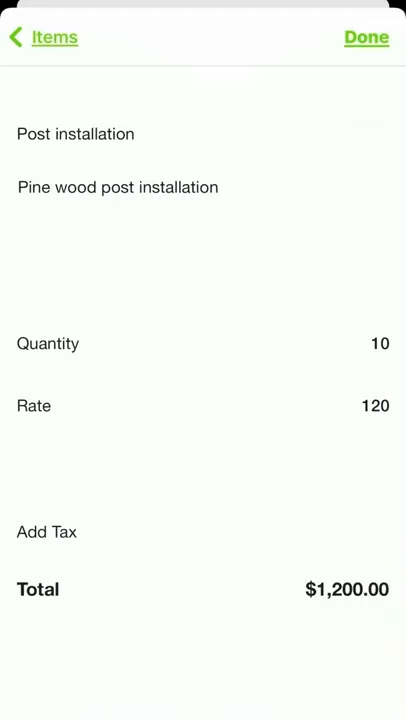
{"action": "left_click", "coordinate": [40, 36]}
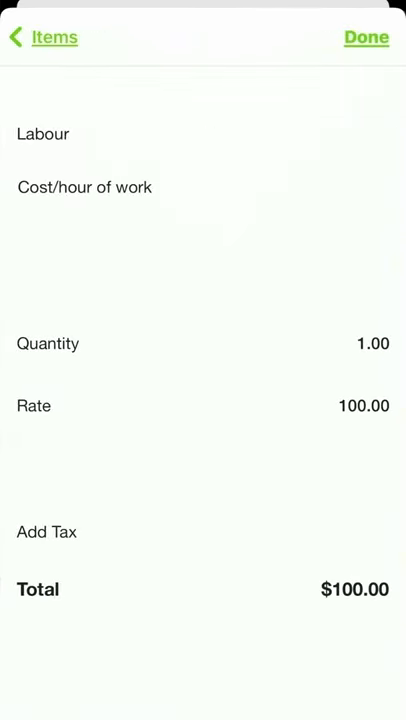
Add Labour at $1,000 to the estimate for a $2,200 total and review down to Payment Options.
{"action": "left_click", "coordinate": [370, 344]}
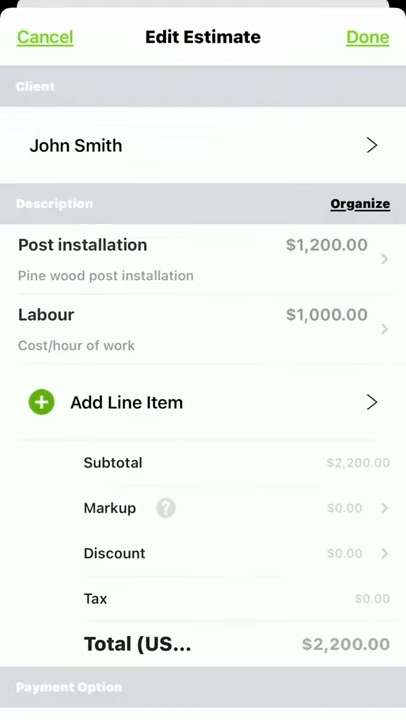
{"action": "left_click", "coordinate": [116, 260]}
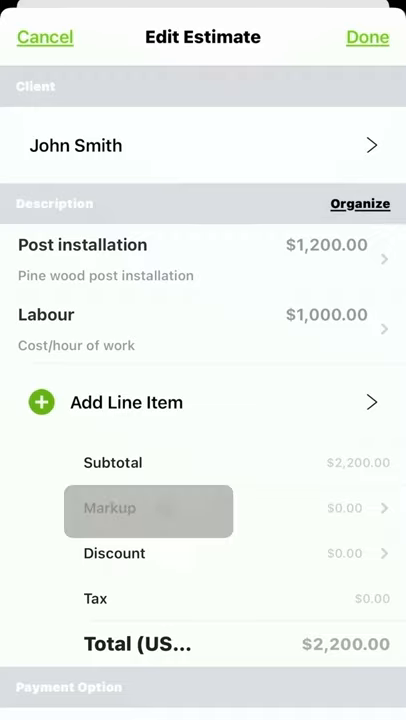
{"action": "scroll", "scroll_direction": "down", "scroll_amount": 3}
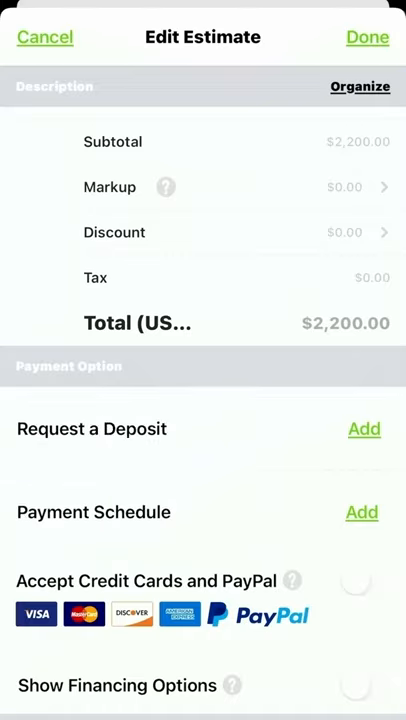
Save estimate #3 as pending and start the email sending it to John Smith.
{"action": "left_click", "coordinate": [368, 36]}
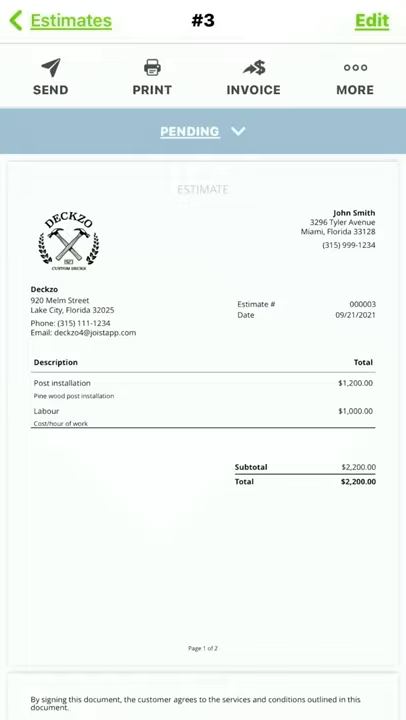
{"action": "left_click", "coordinate": [50, 78]}
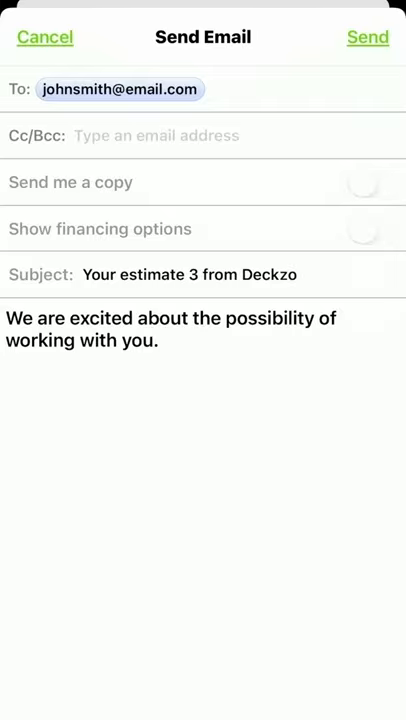
Review the email message and send estimate #3 to John Smith until Message Sent appears.
{"action": "left_click", "coordinate": [118, 88]}
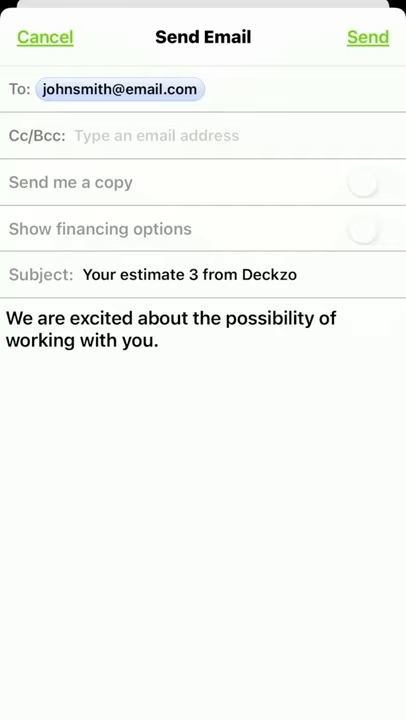
{"action": "left_click", "coordinate": [170, 330]}
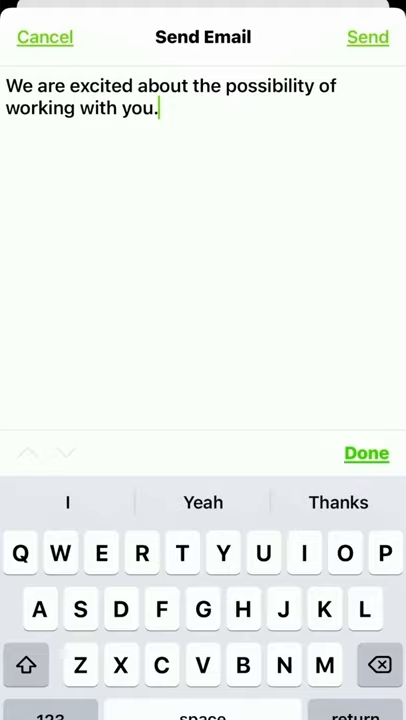
{"action": "left_click", "coordinate": [368, 36]}
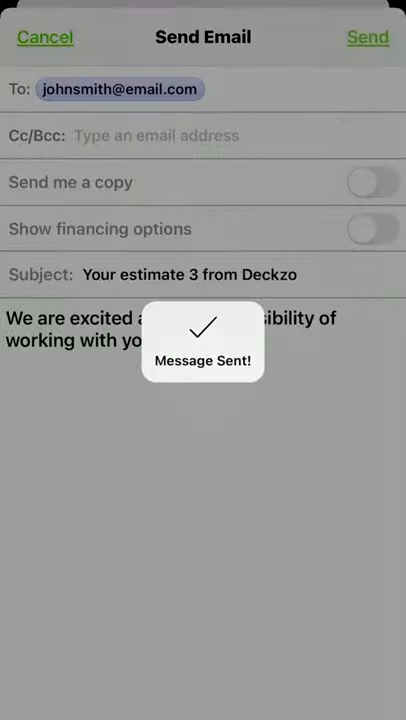